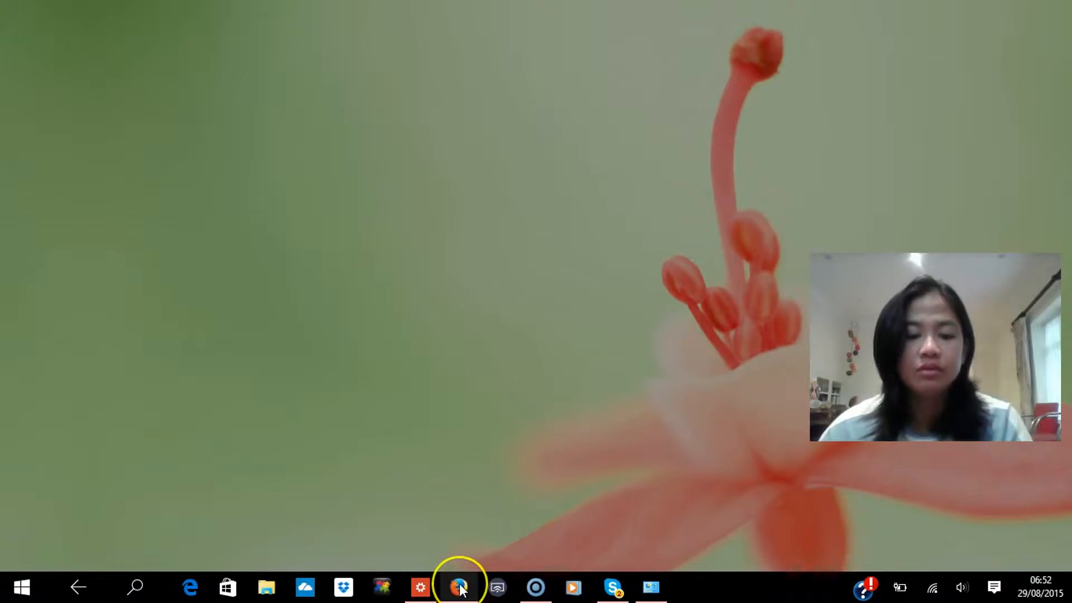
- Sign in to YouTube in Firefox with the J & C TUTORIAL account and its password
click(459, 586)
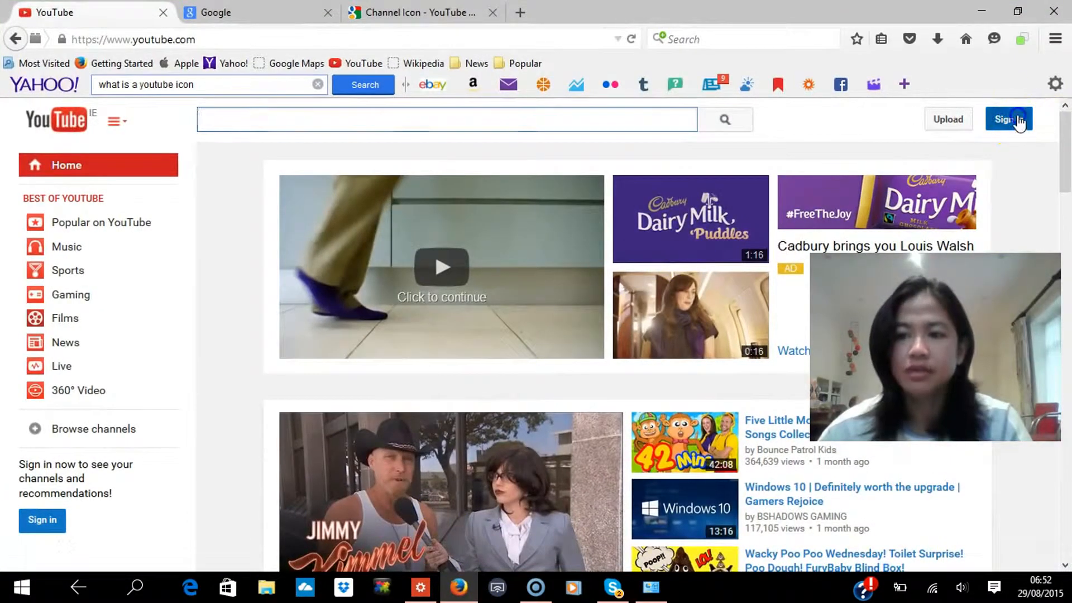
click(1007, 120)
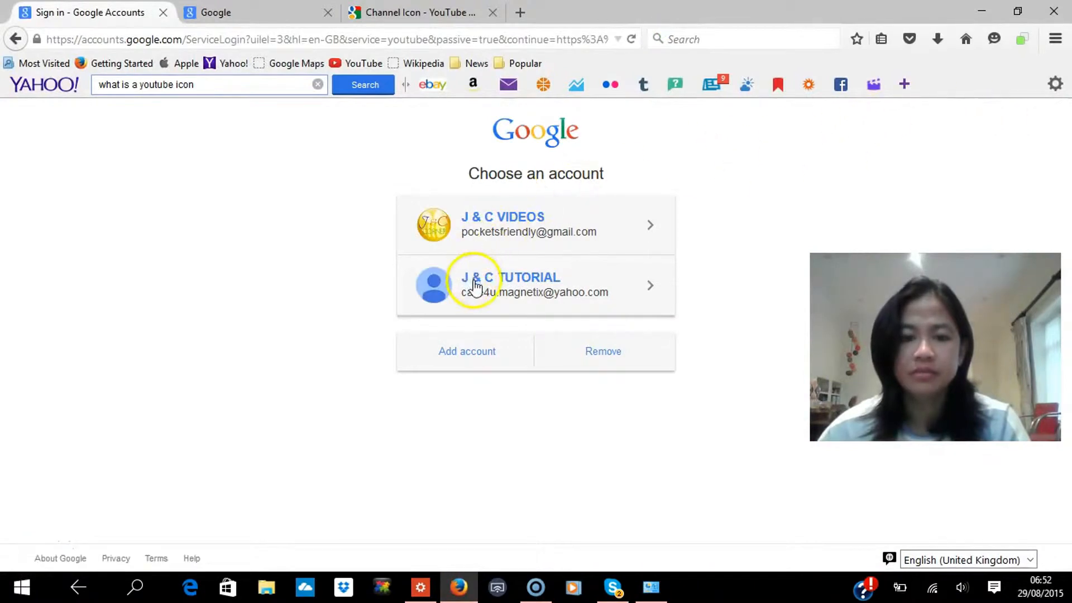
click(528, 283)
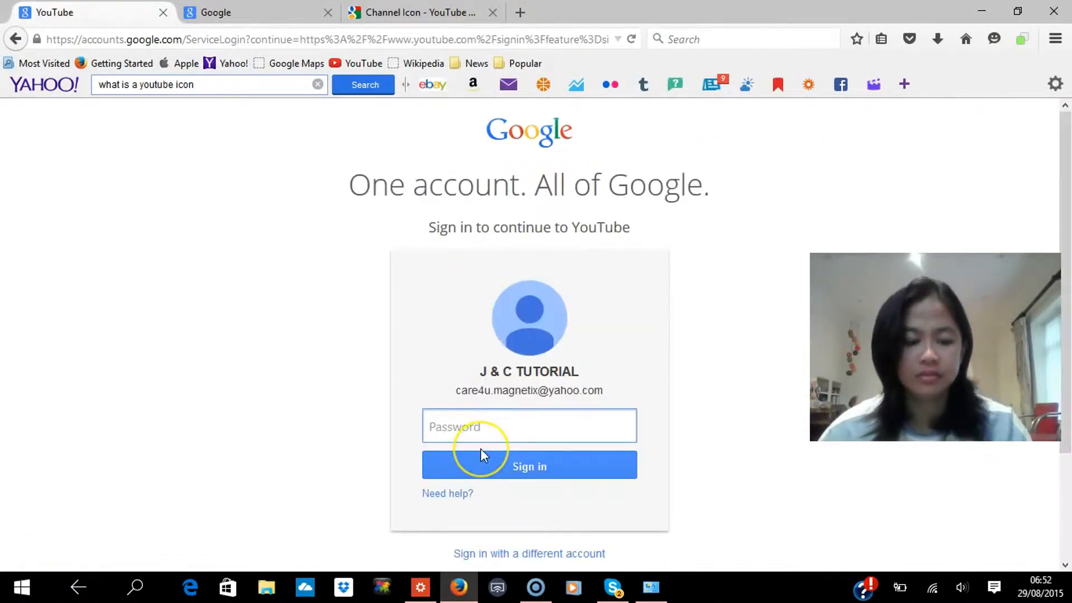
text(••)
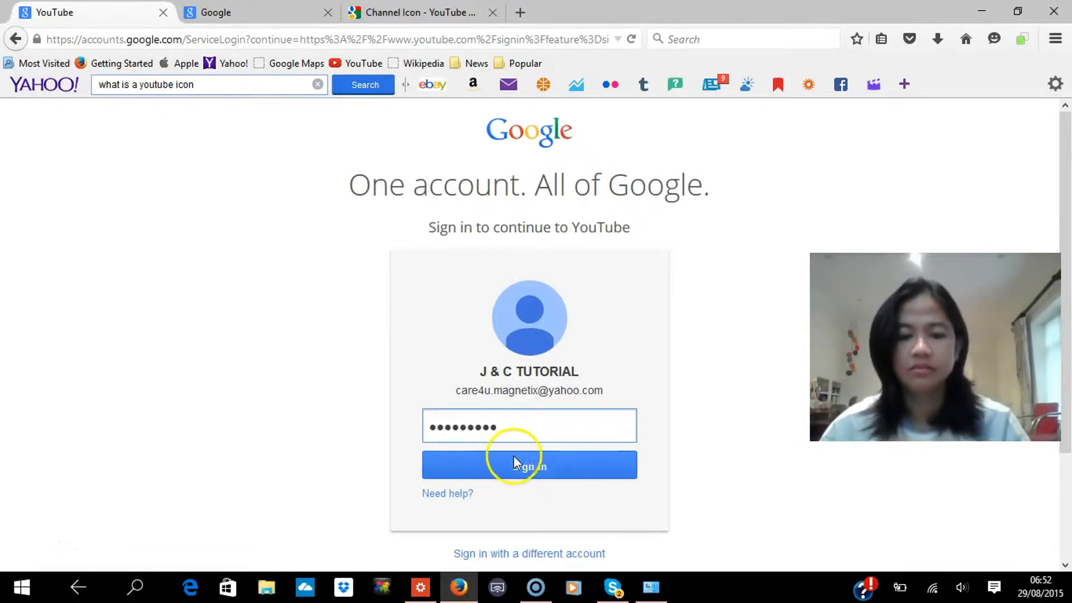
click(528, 465)
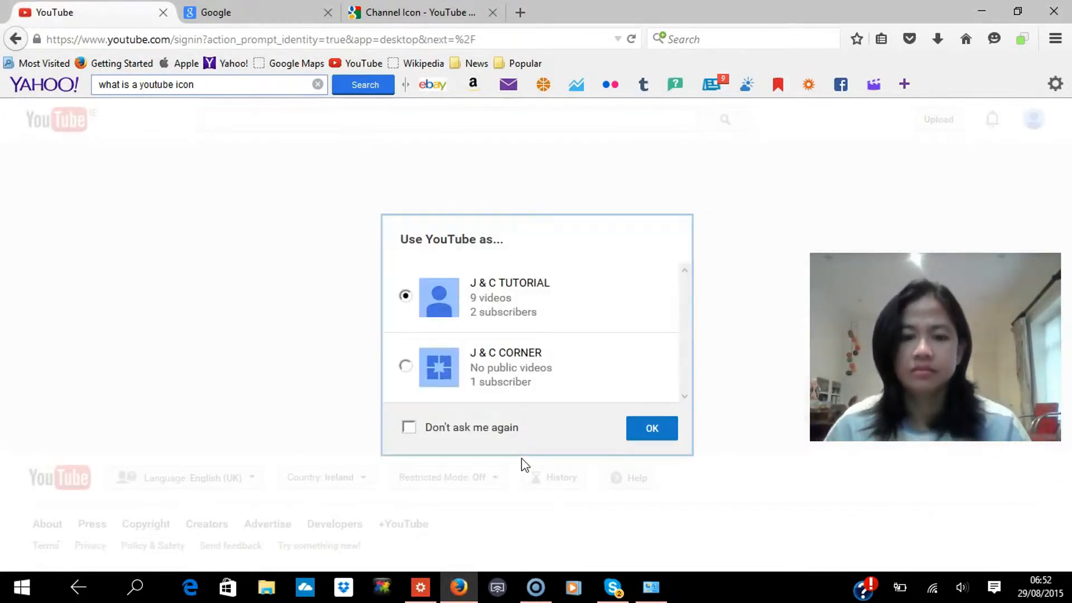
- Choose to use YouTube as the J & C TUTORIAL channel identity
click(651, 428)
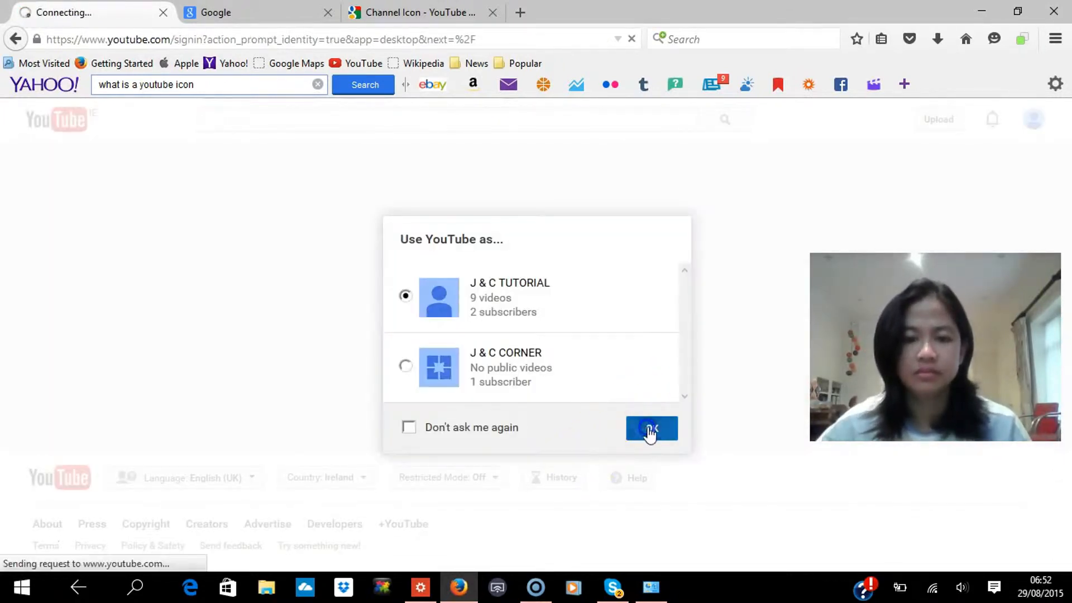
click(650, 428)
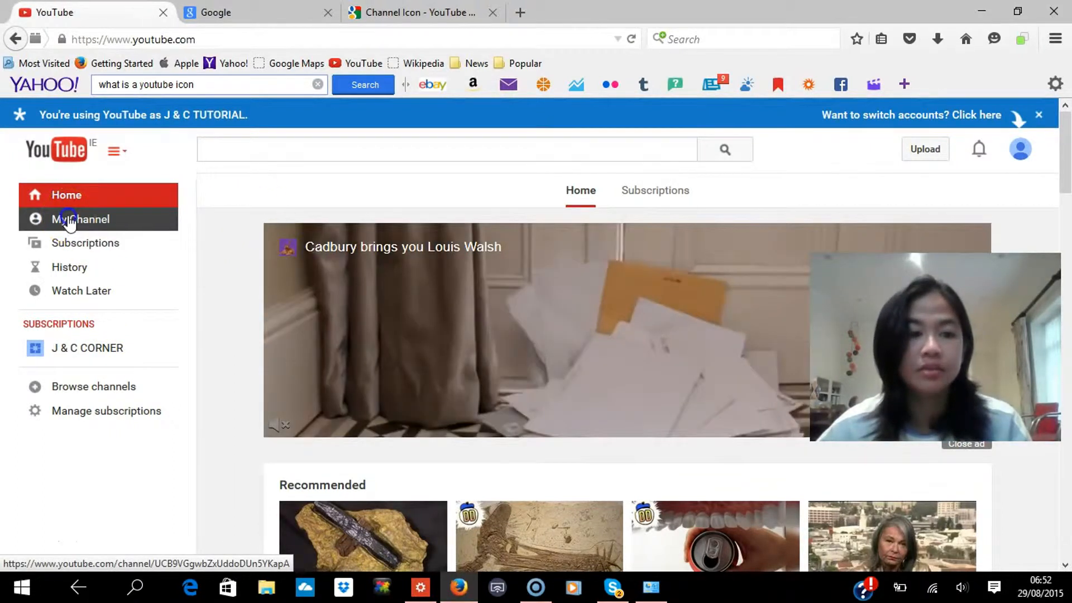
- Go to My Channel for J & C TUTORIAL and start editing its channel icon
click(80, 219)
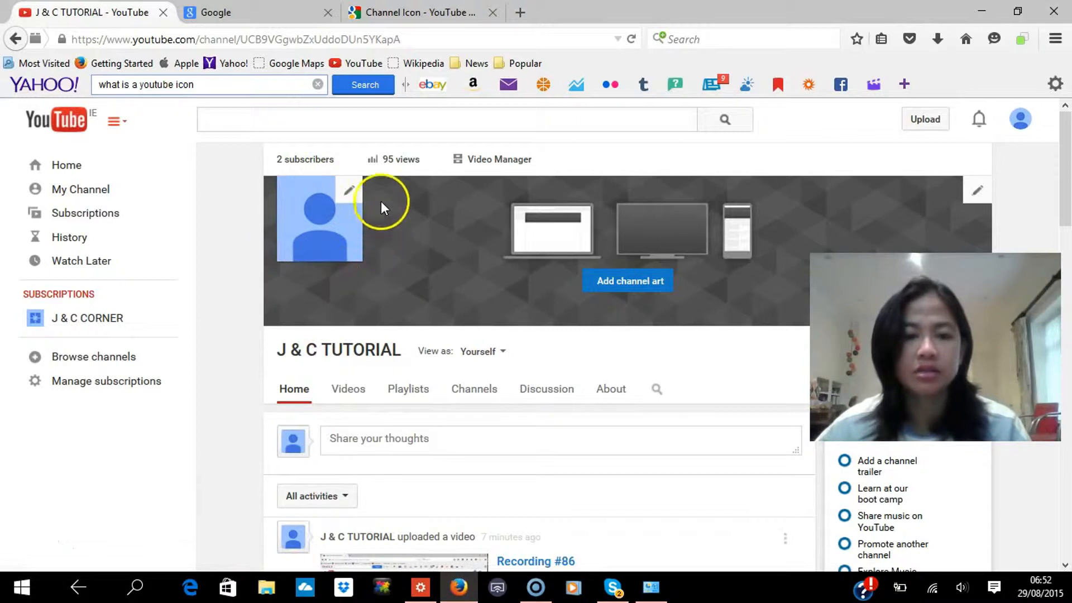
mouse_move(331, 230)
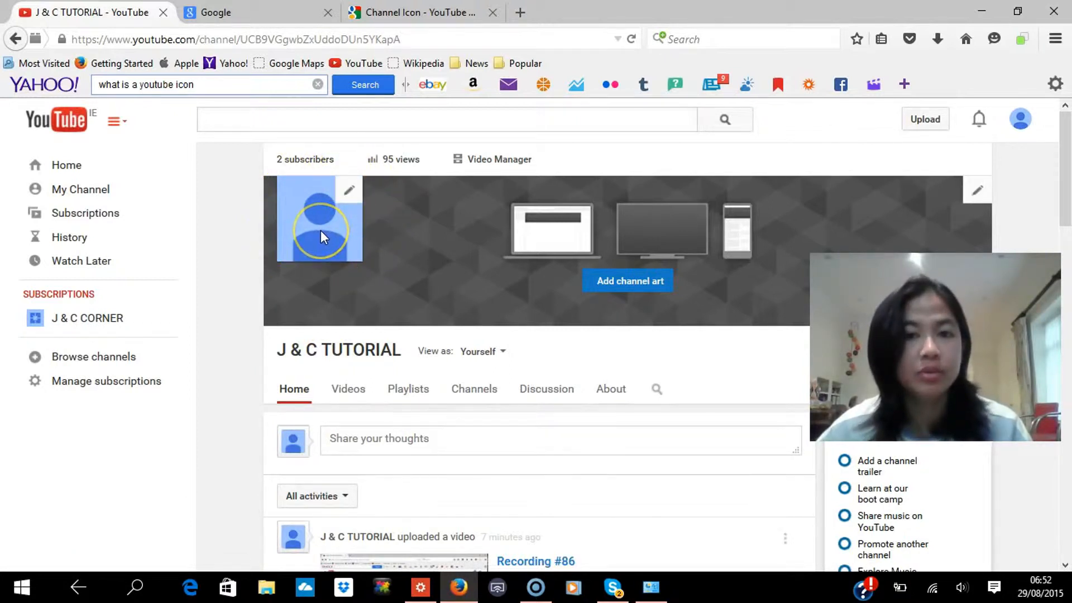
mouse_move(319, 219)
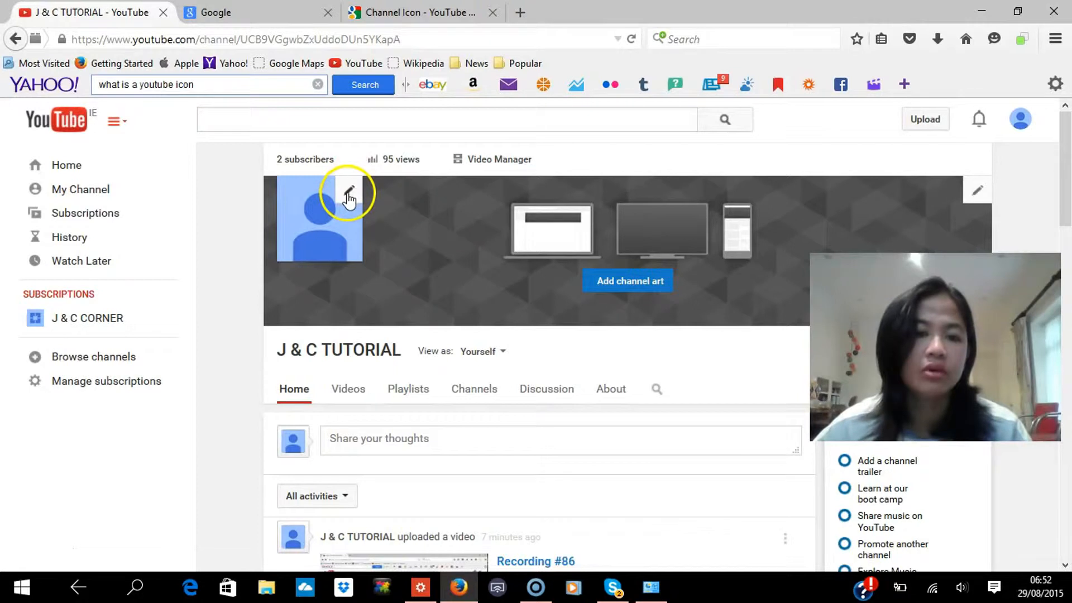
mouse_move(350, 199)
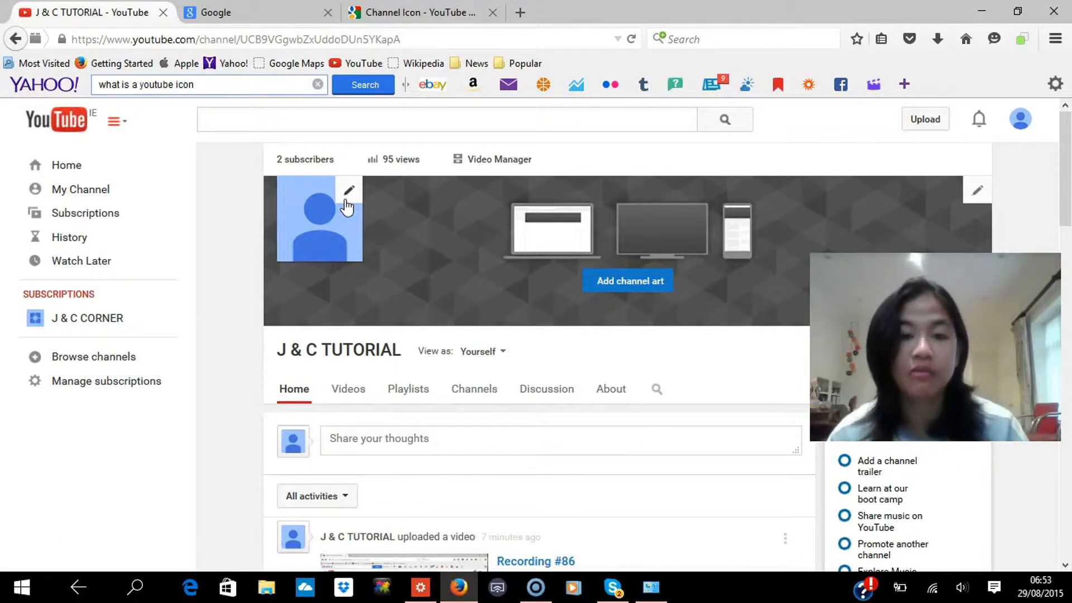
mouse_move(376, 167)
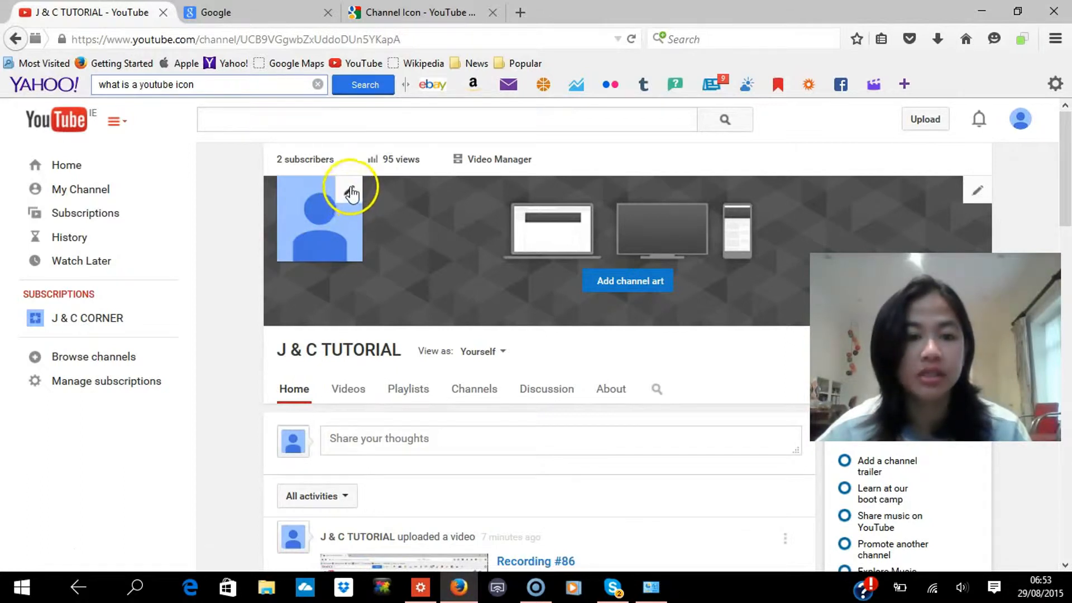
click(351, 191)
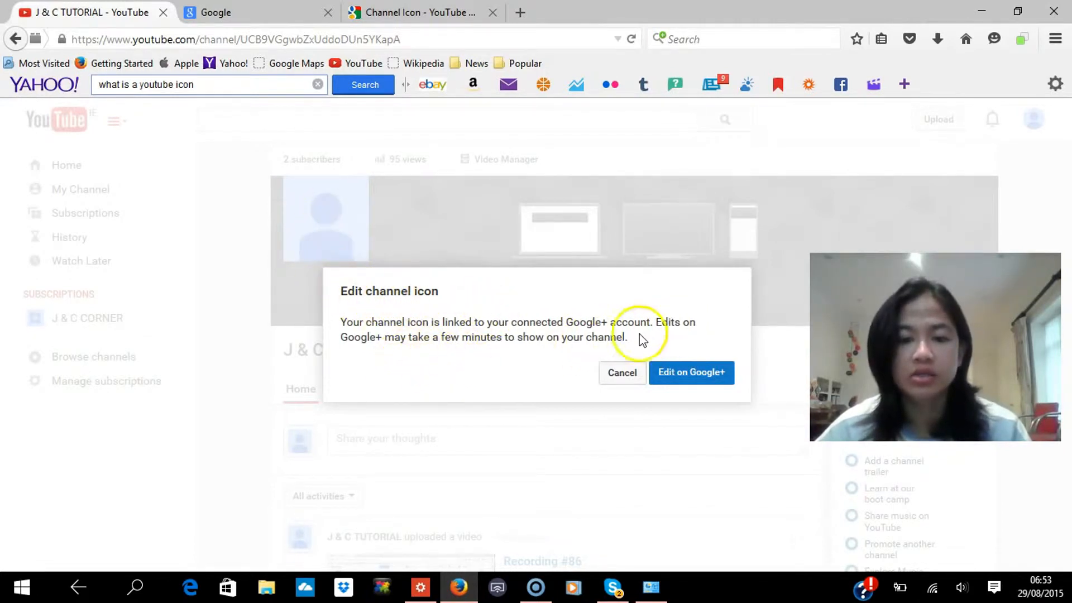
mouse_move(416, 334)
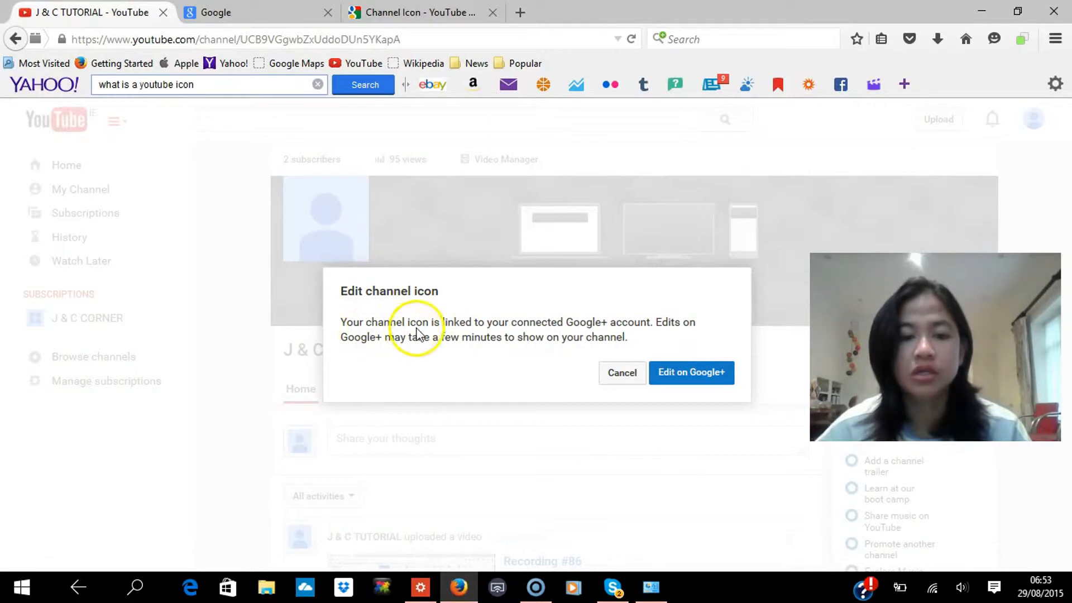
mouse_move(595, 334)
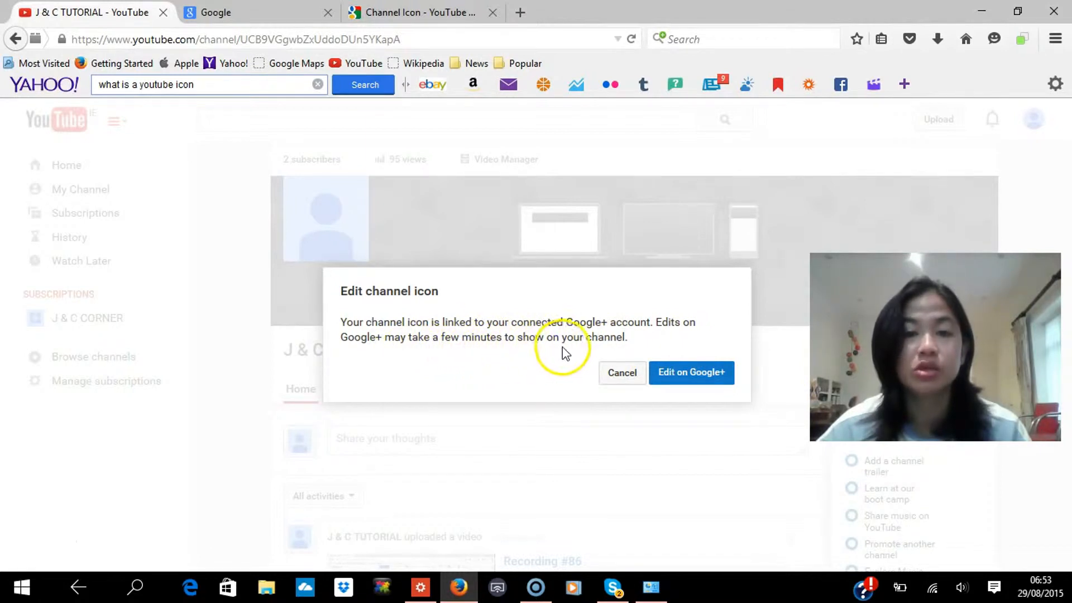
mouse_move(690, 372)
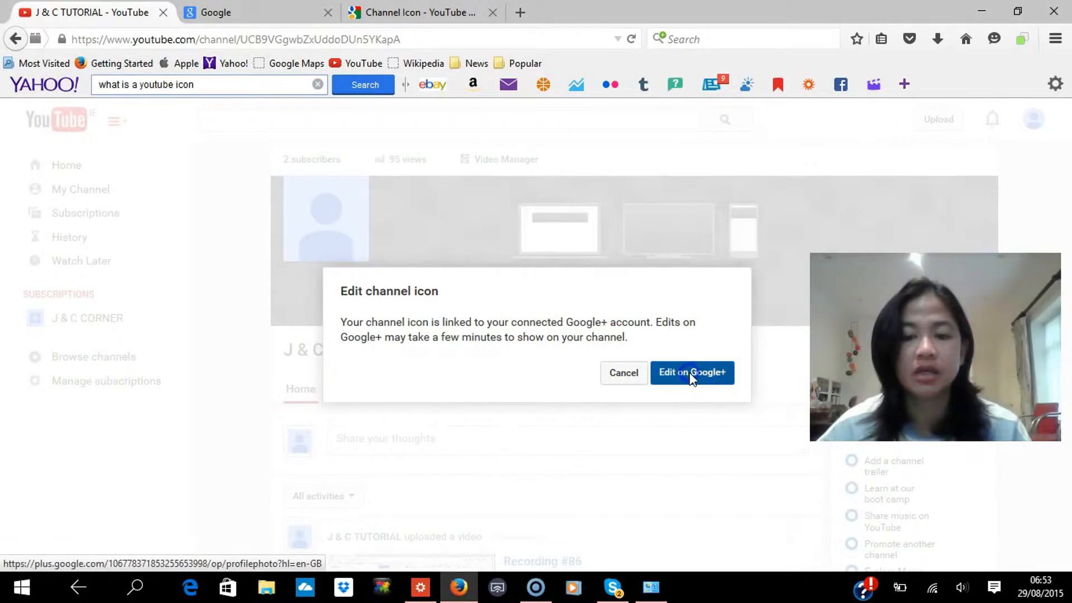
- Continue to Google+ from the Edit channel icon notice to change the photo there
click(692, 372)
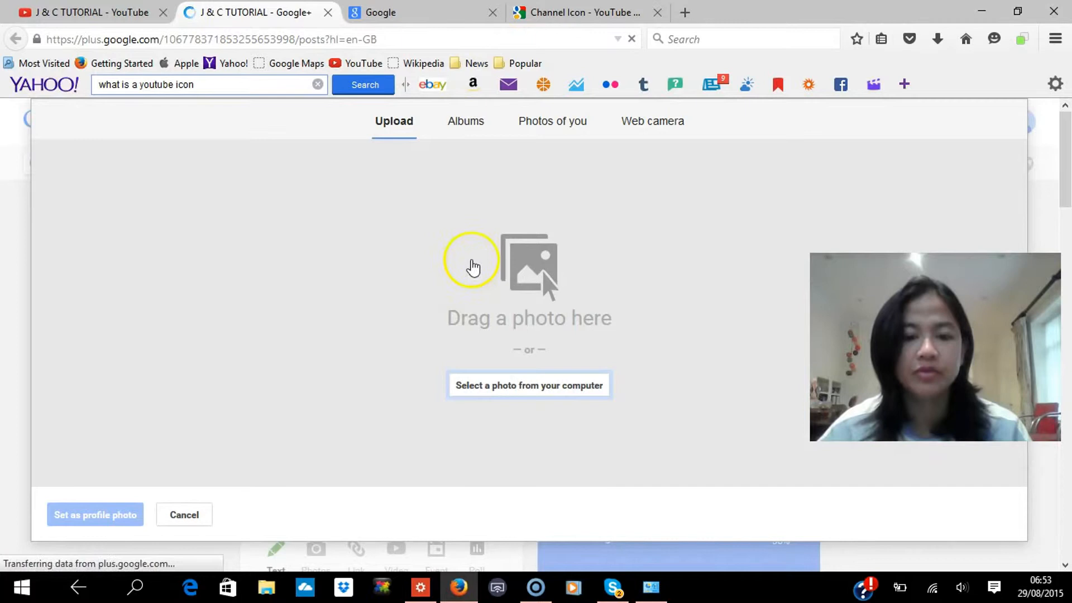
mouse_move(547, 338)
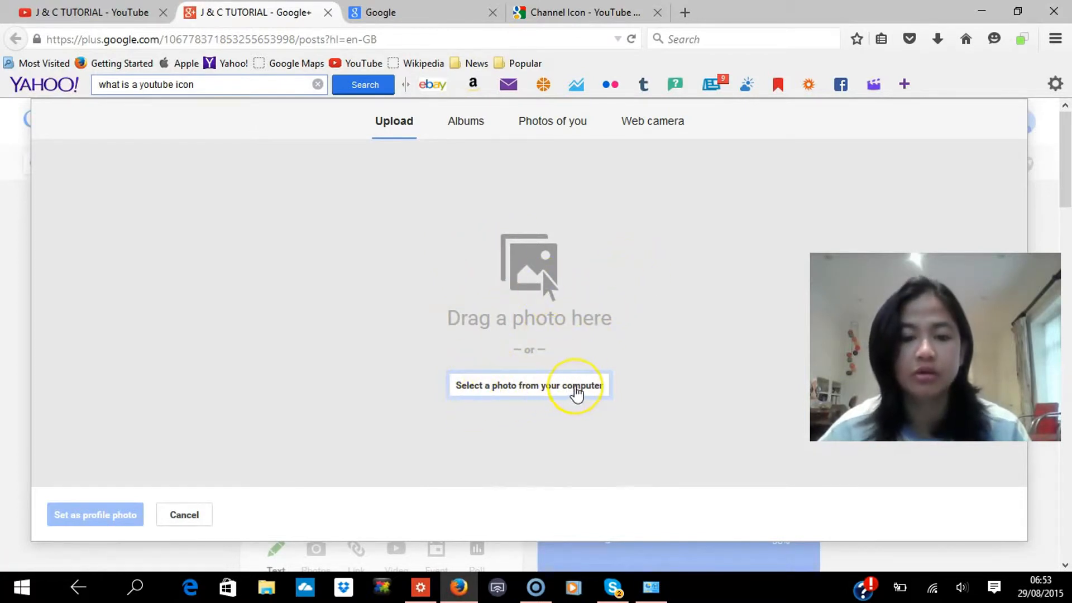
- Upload the JNCVIDEOTUTORIAL logo image from the Pictures folder as the new photo
click(528, 385)
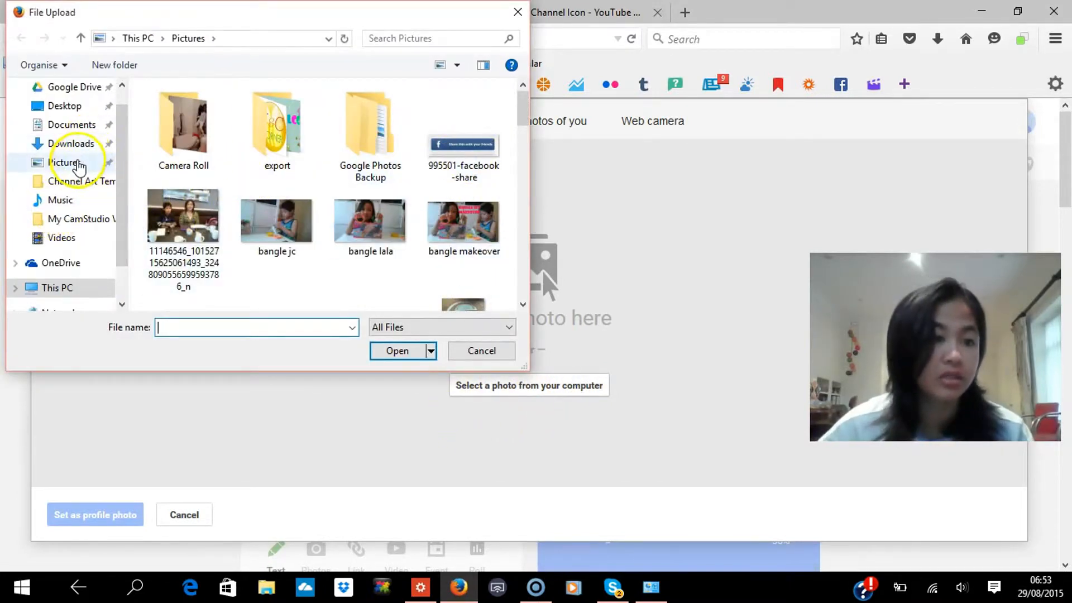
scroll(down, 3)
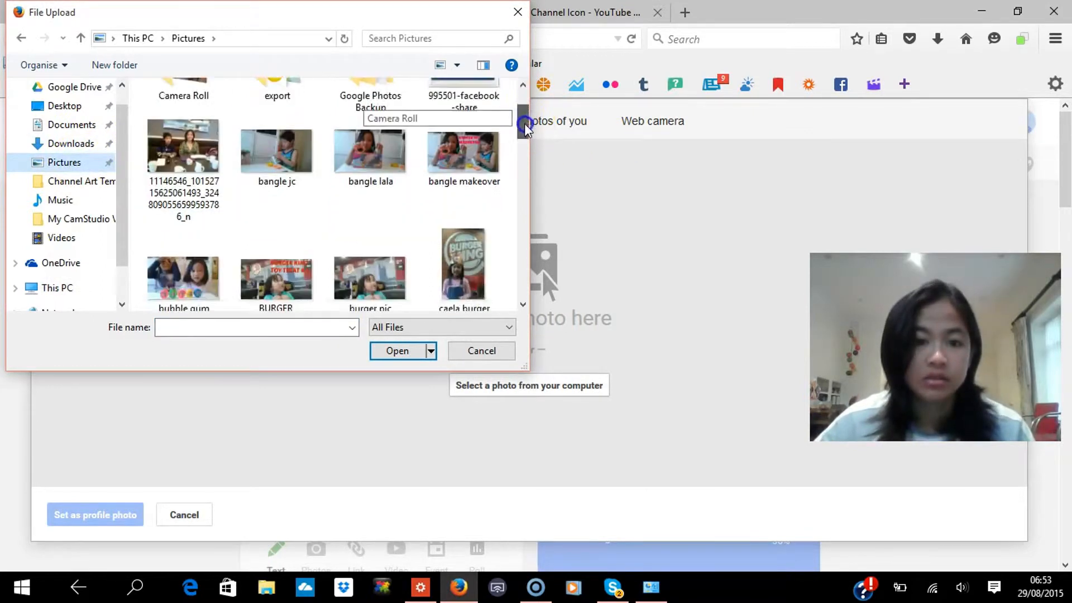
scroll(down, 3)
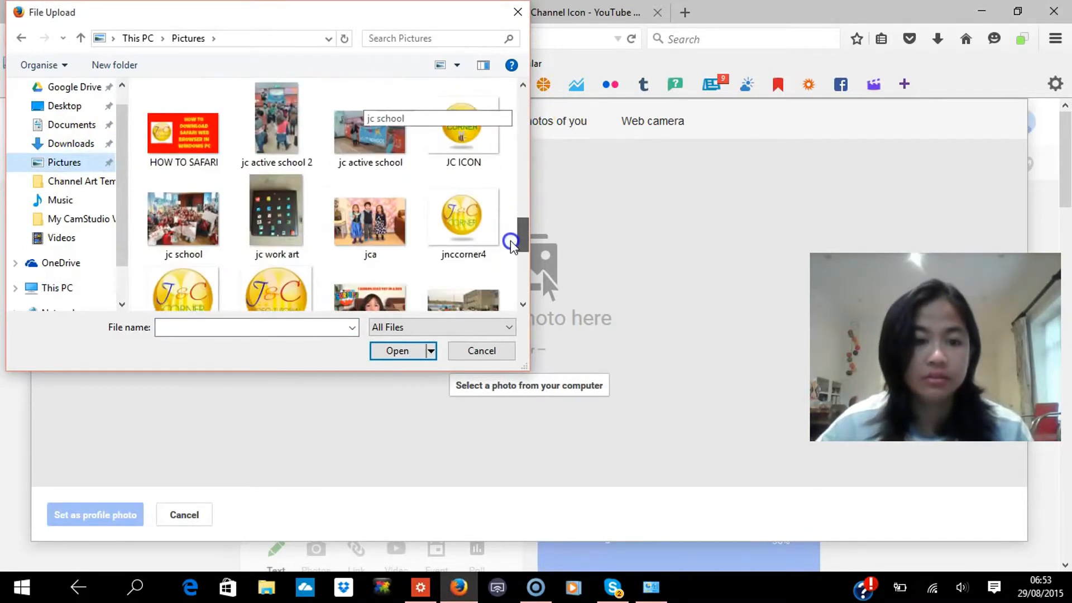
click(276, 271)
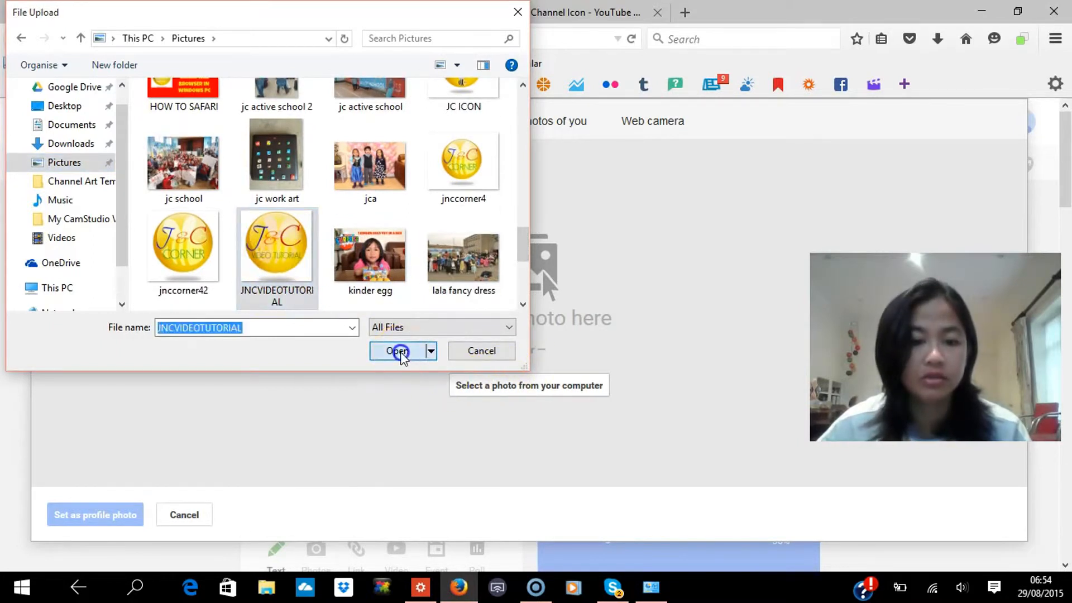
click(399, 351)
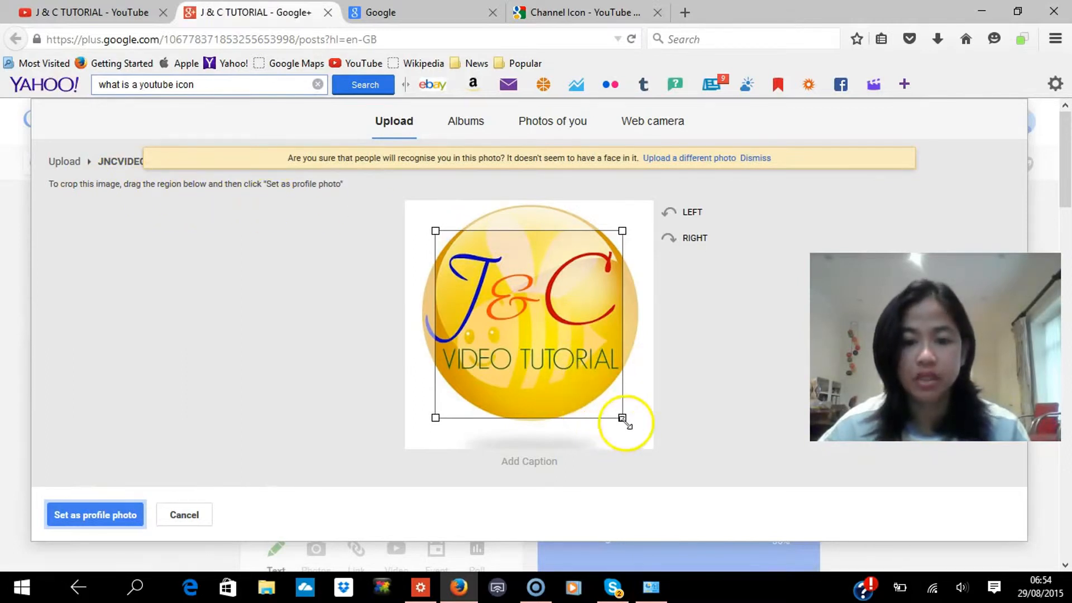
- Adjust the crop box so the whole yellow logo circle fits inside it
drag(622, 418, 655, 449)
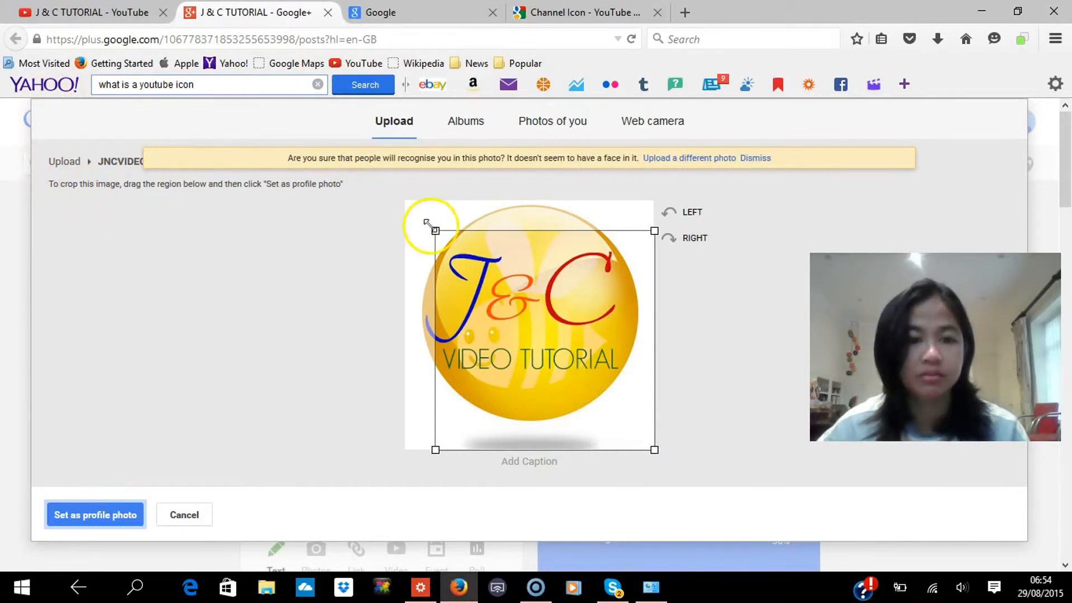
drag(433, 230, 413, 209)
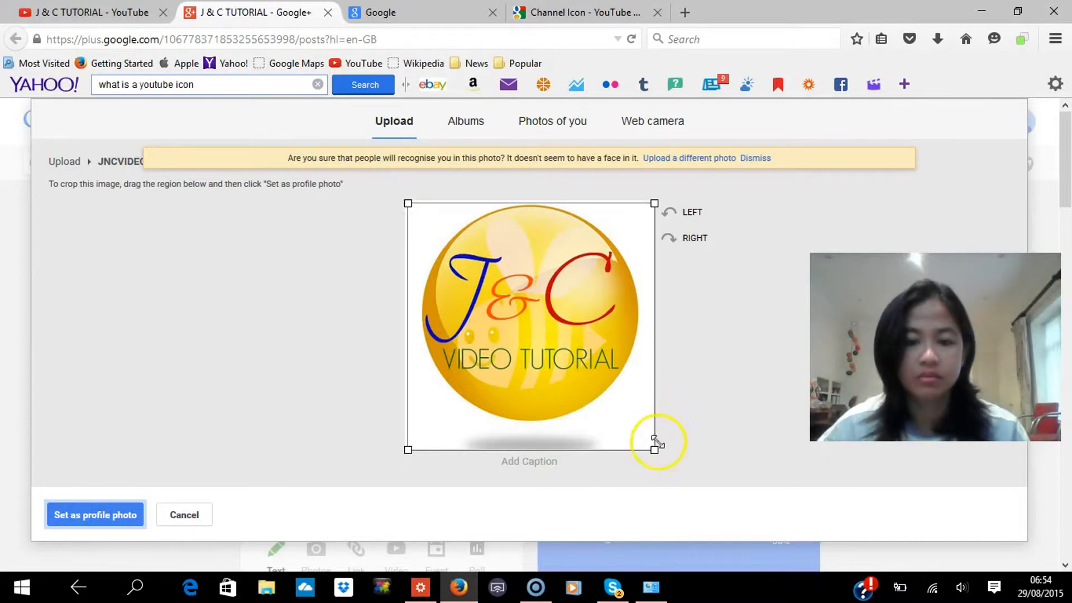
drag(653, 449, 641, 438)
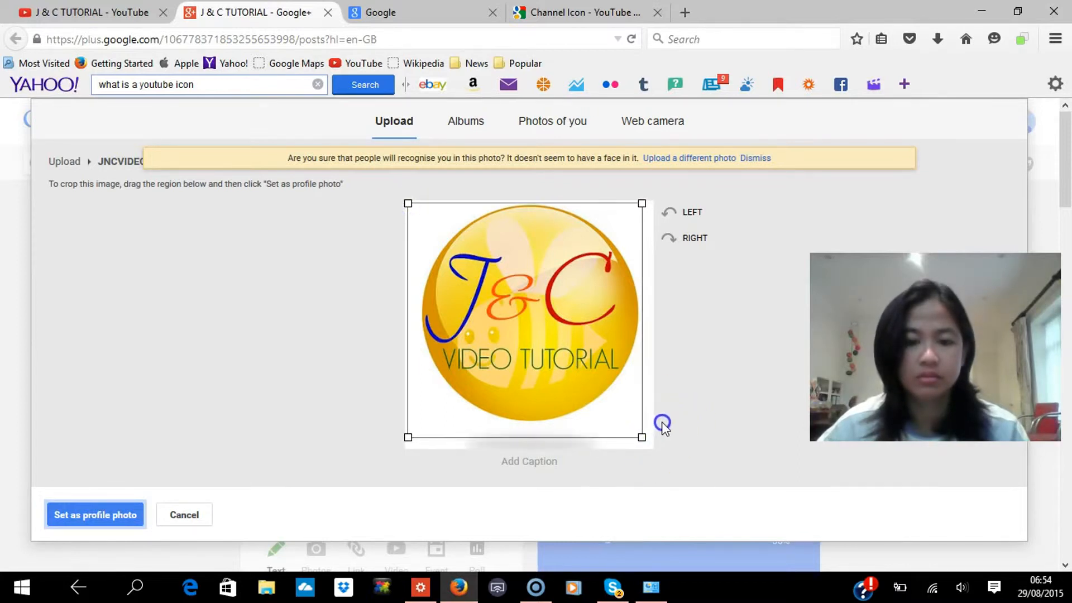
drag(662, 422, 564, 372)
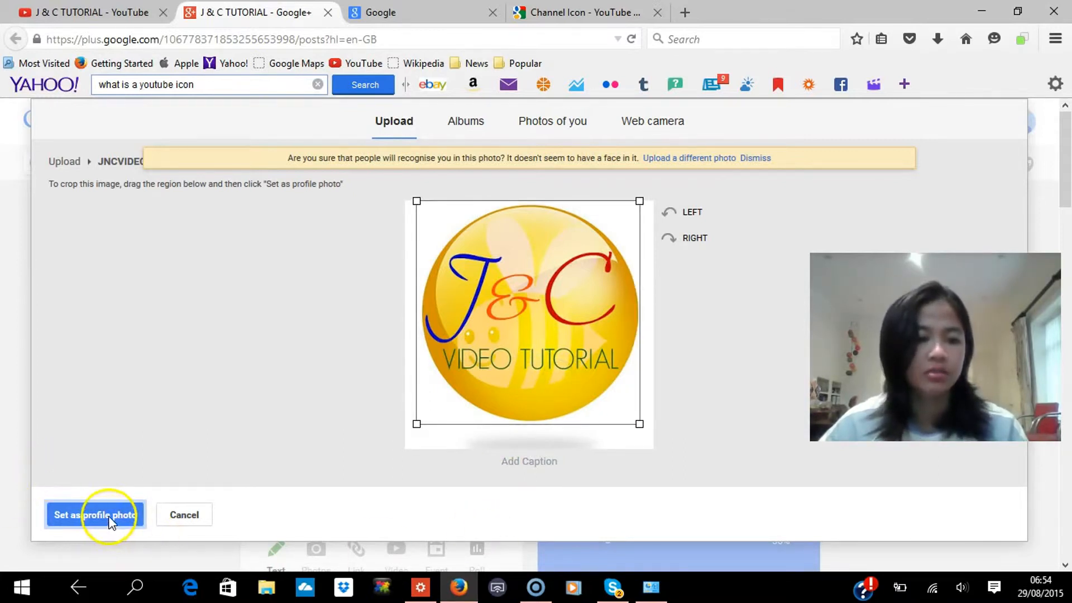
- Set the cropped J&C VIDEO TUTORIAL logo as the Google+ profile photo
click(95, 515)
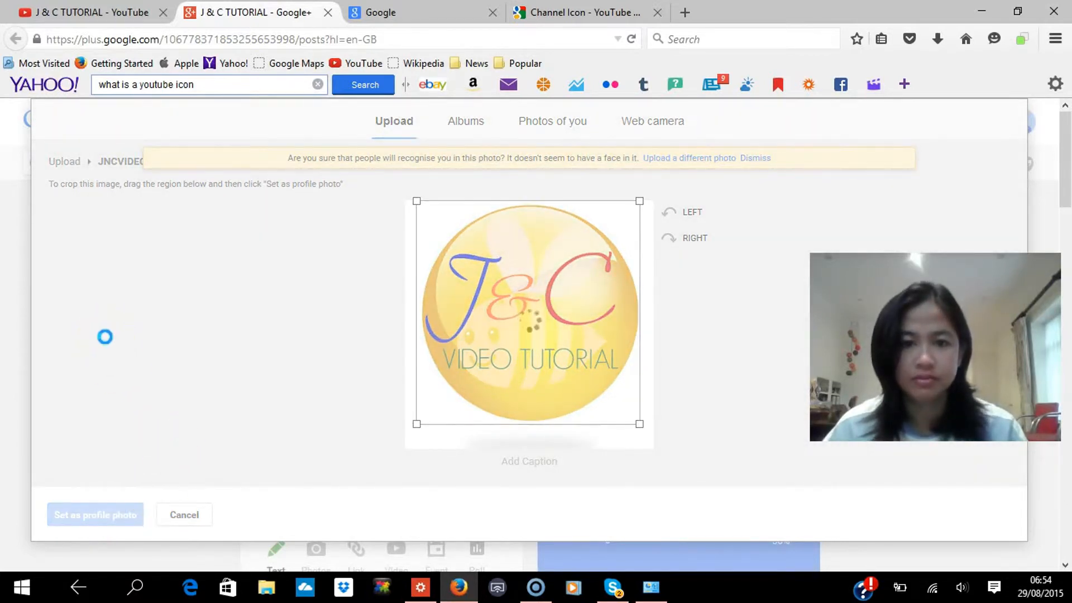
click(95, 514)
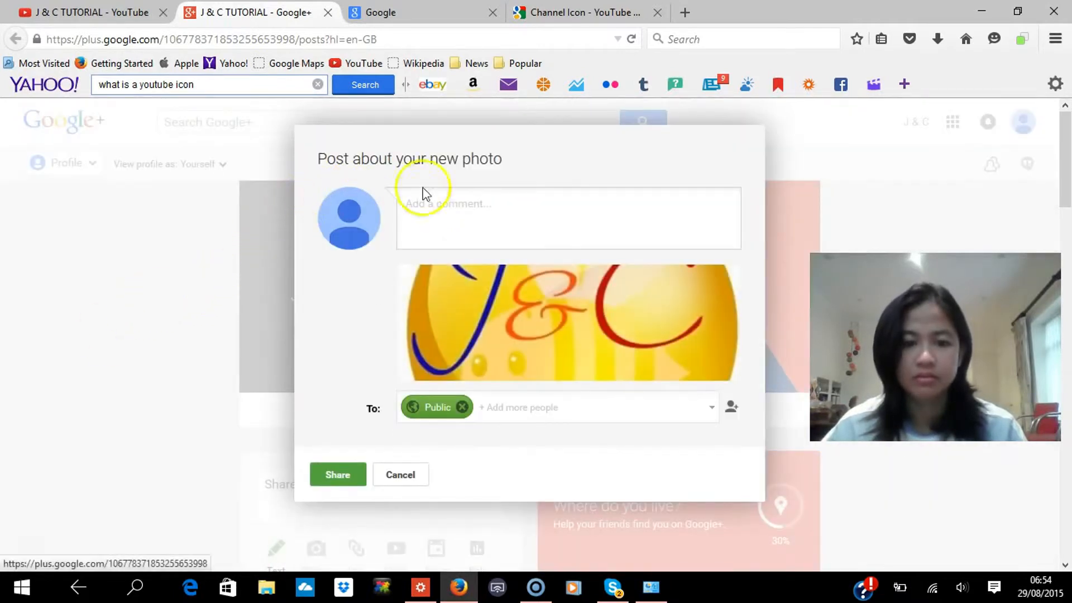
mouse_move(432, 157)
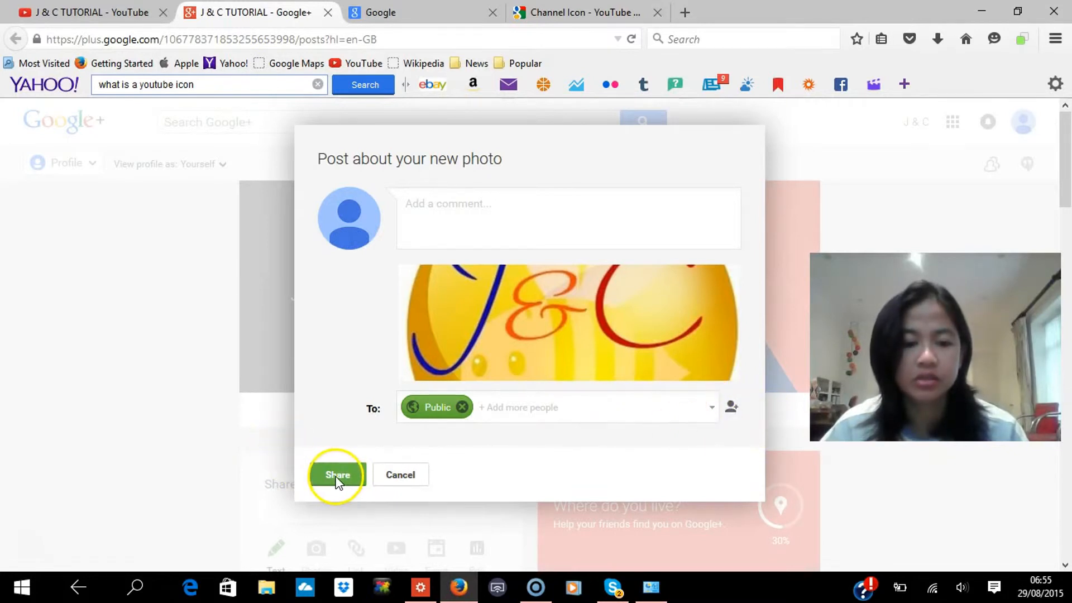
- Share the new-profile-photo post with the Public audience
click(337, 474)
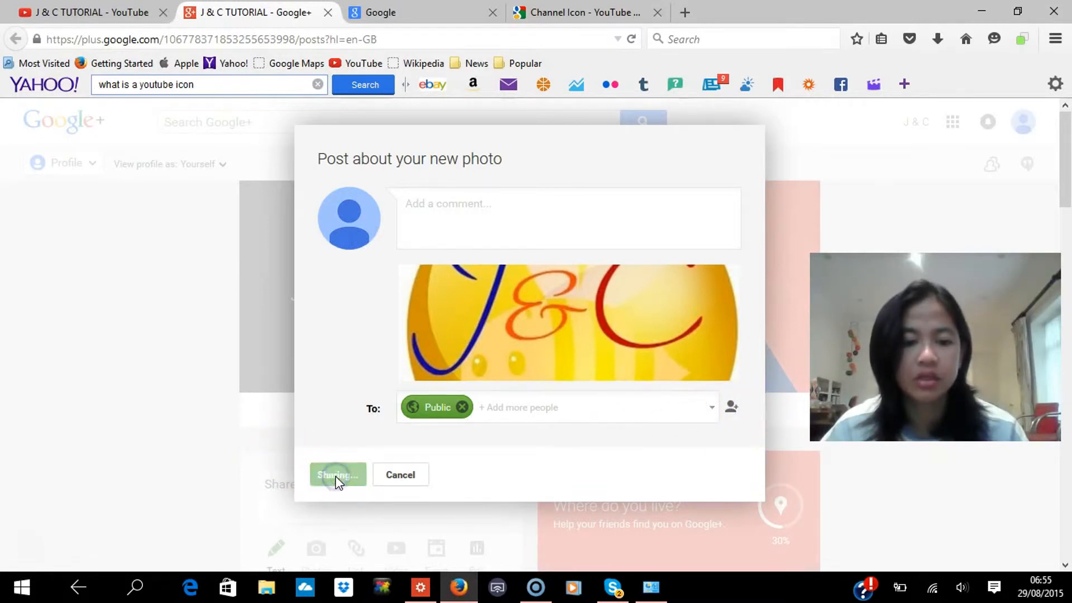
click(337, 474)
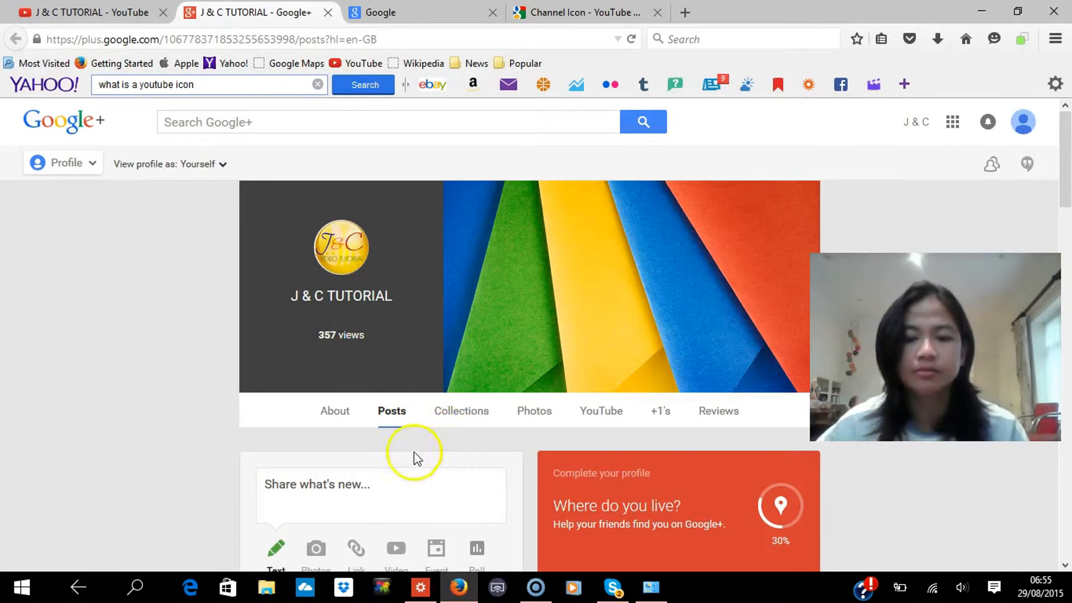
- Scroll the Google+ posts to check the J&C logo now appears on them
scroll(down, 3)
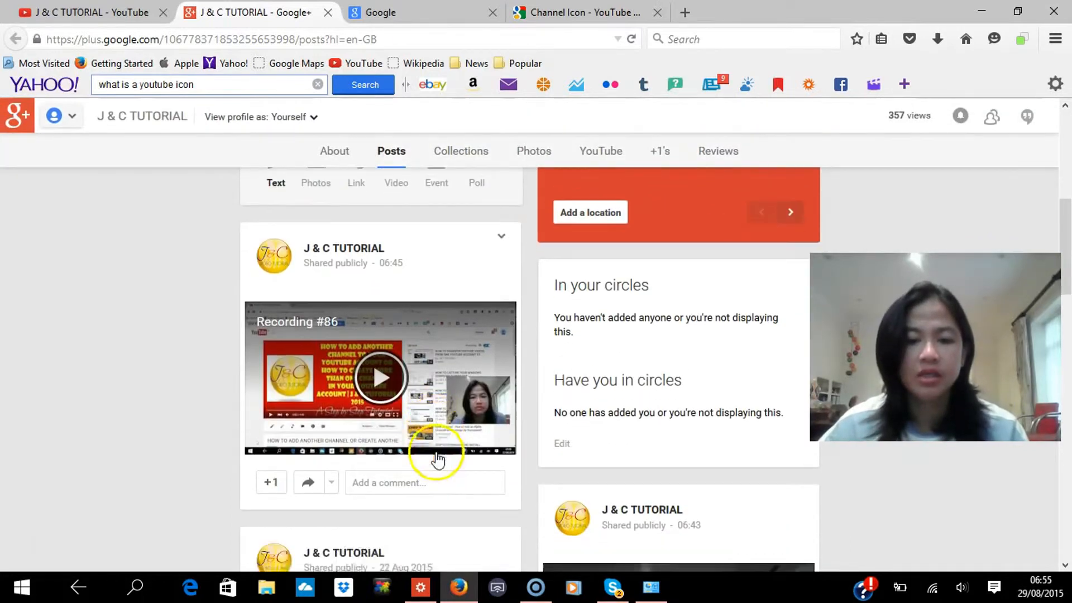
scroll(down, 3)
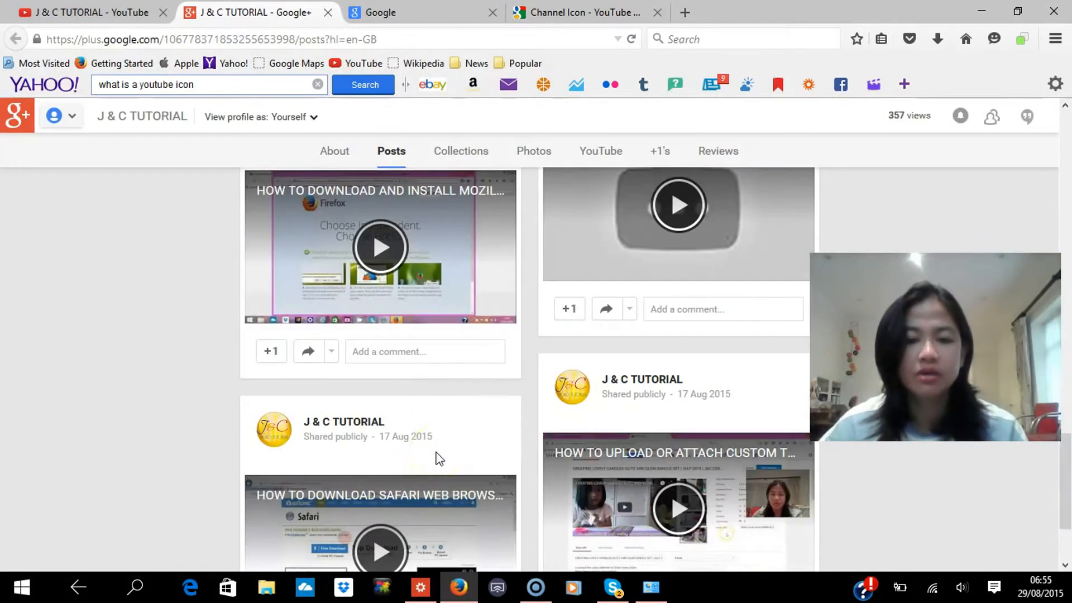
scroll(down, 3)
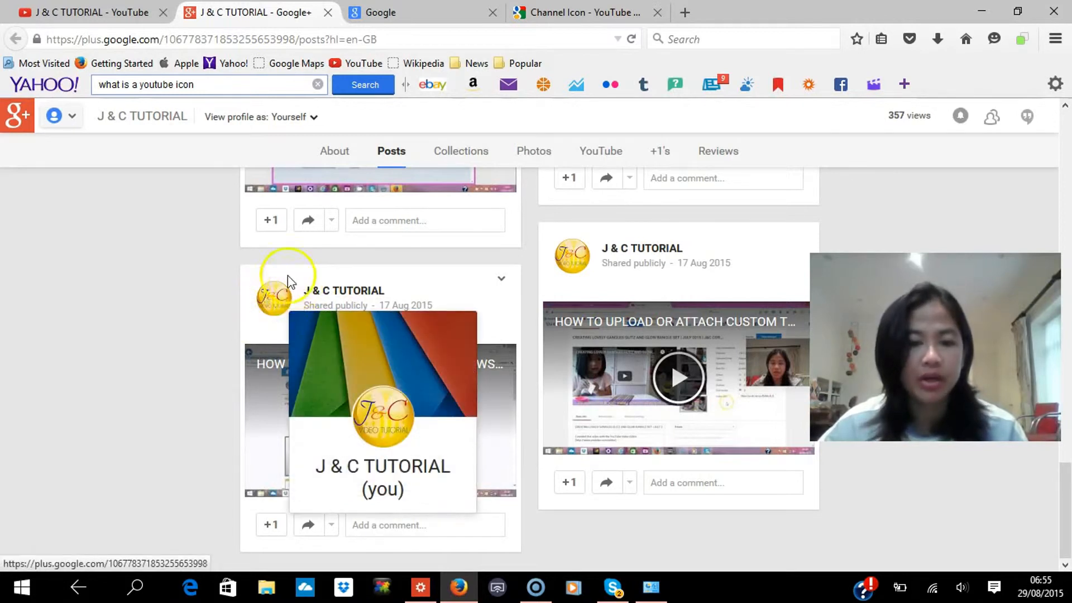
scroll(down, 3)
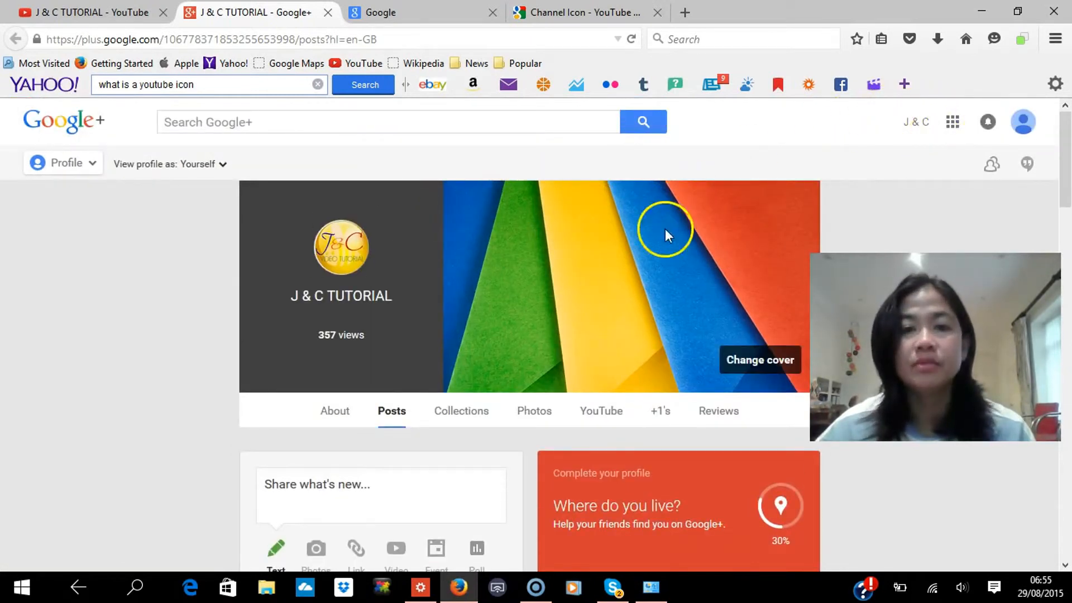
mouse_move(952, 122)
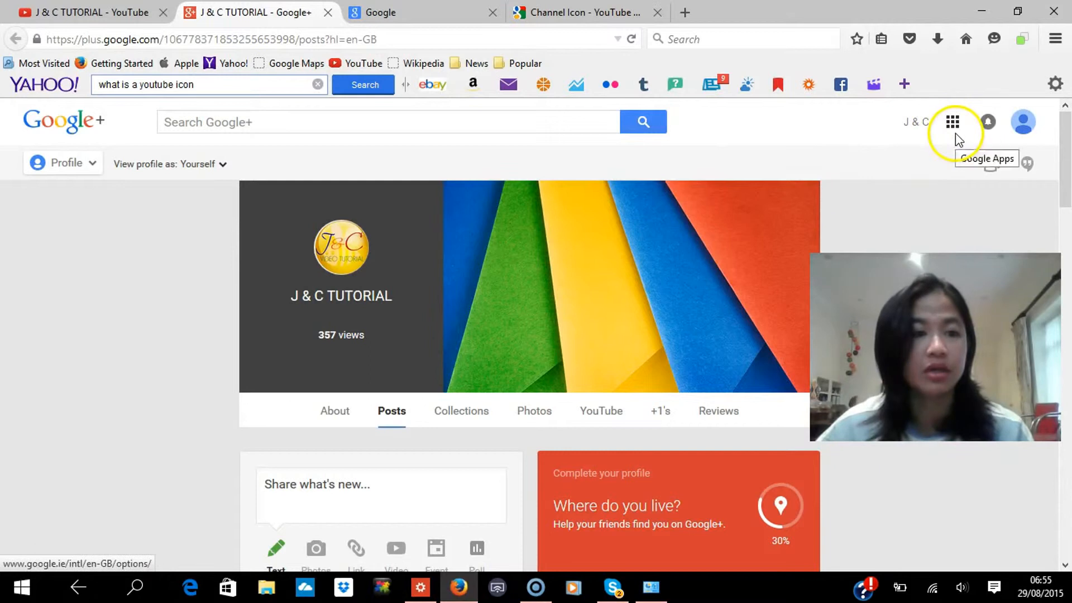
- Open YouTube in a new tab from the Google apps grid
click(953, 122)
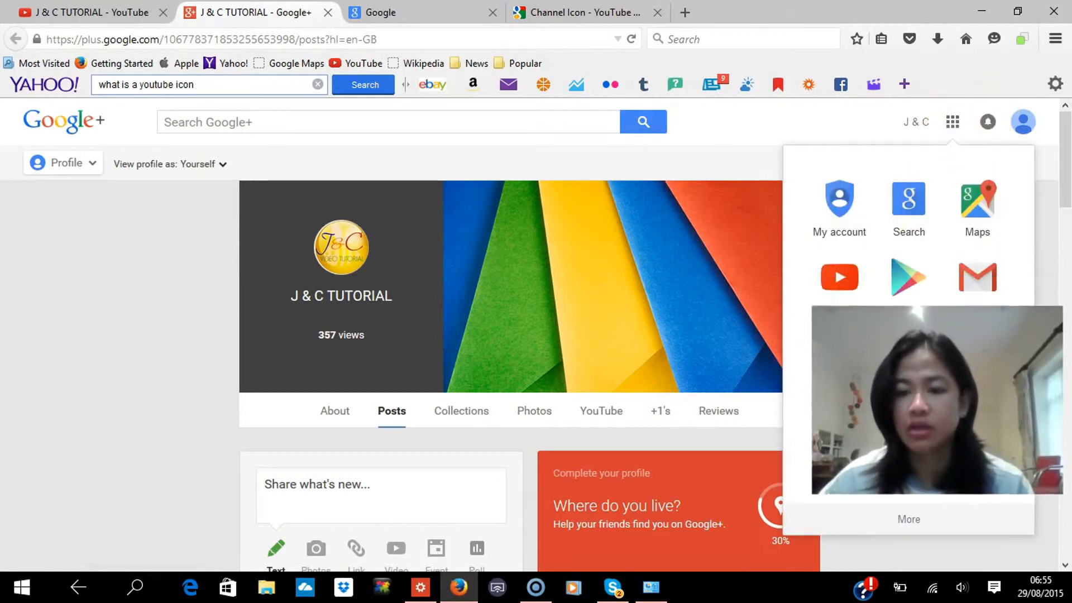
click(839, 276)
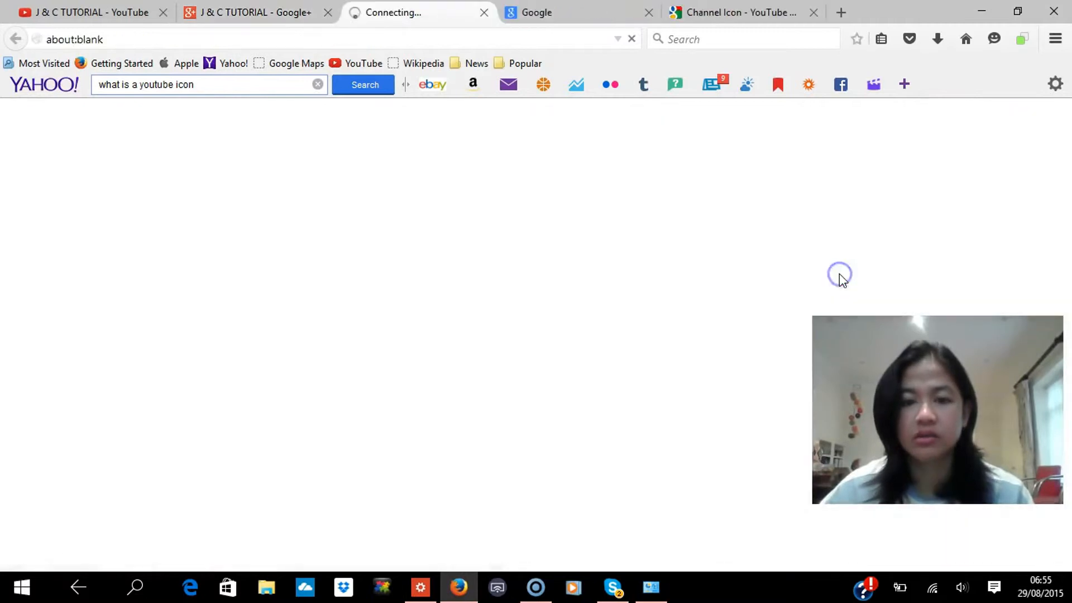